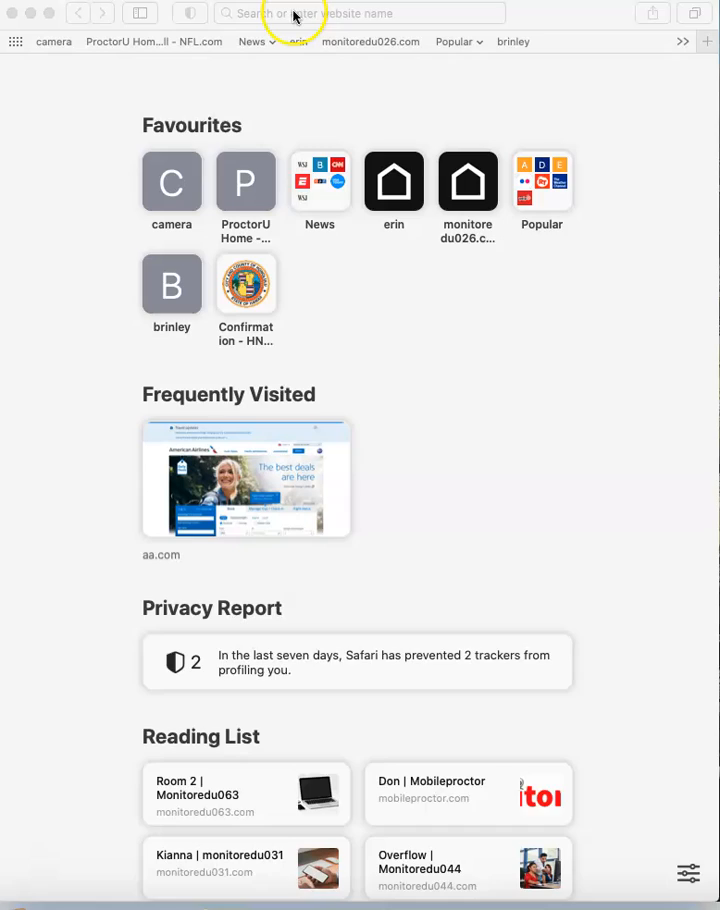
Navigate Safari to the MonitorEDU SSP site at ssp.live via the address bar
{"action": "left_click", "coordinate": [358, 12]}
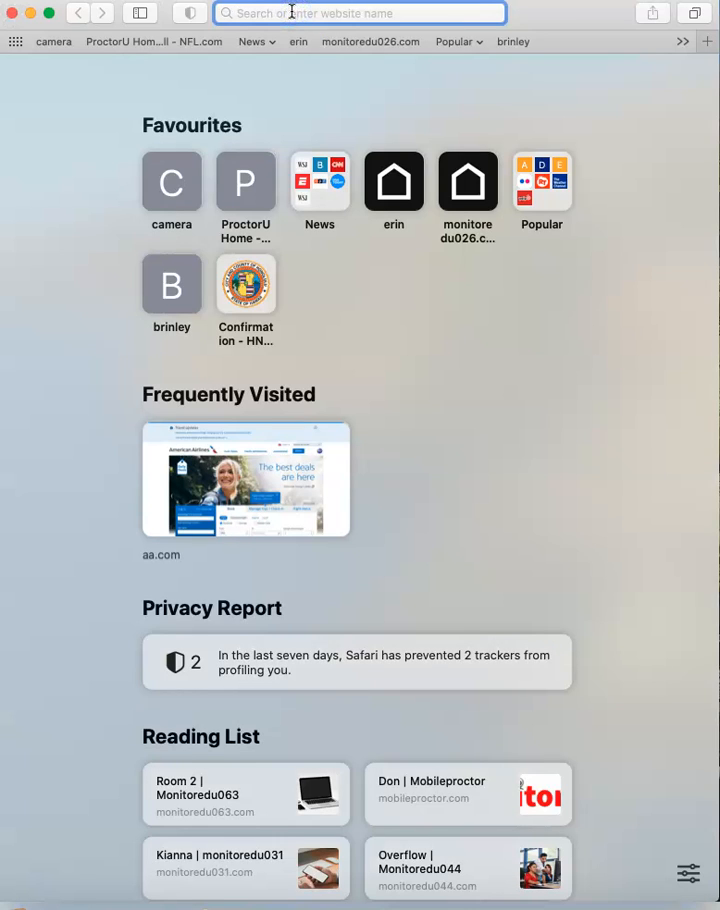
{"action": "type", "text": "sssp"}
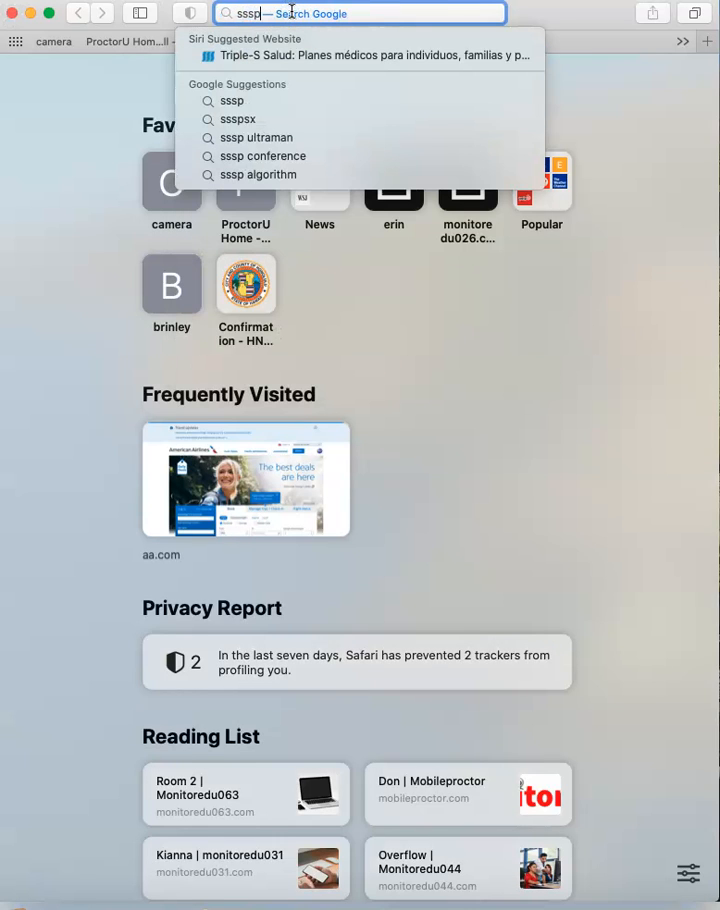
{"action": "key", "text": "Backspace"}
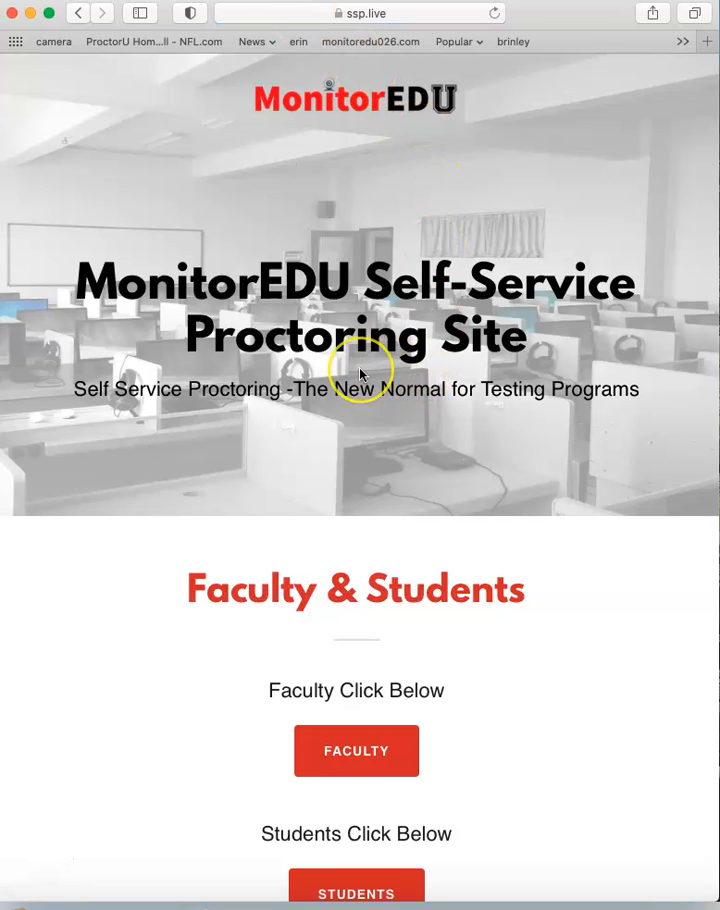
Choose the Students entry to reach the tawk.to chat form for Newport News Public Schools
{"action": "scroll", "scroll_direction": "down", "scroll_amount": 3}
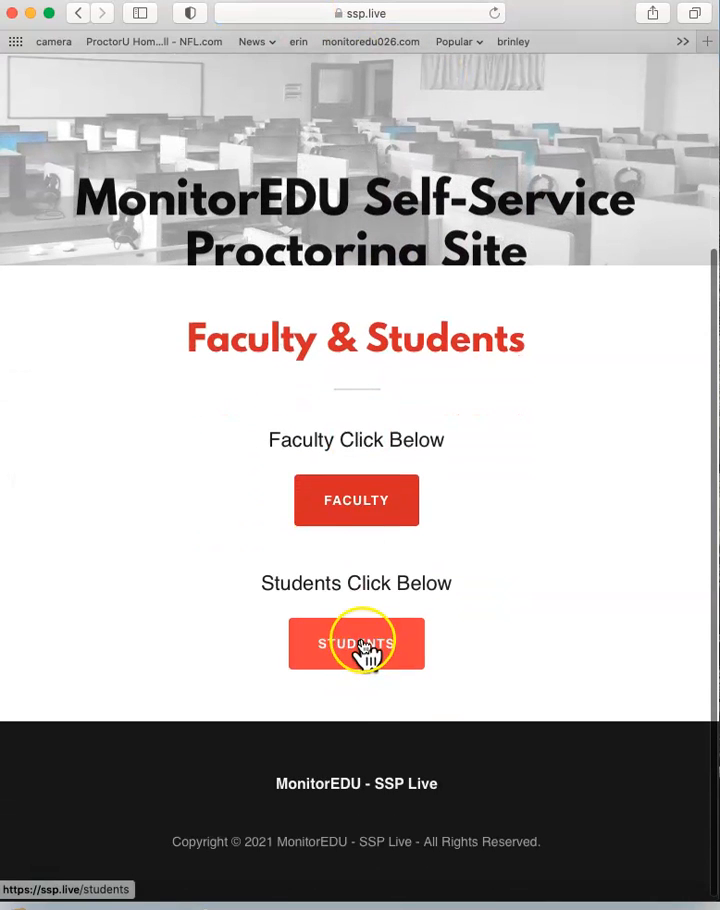
{"action": "left_click", "coordinate": [356, 644]}
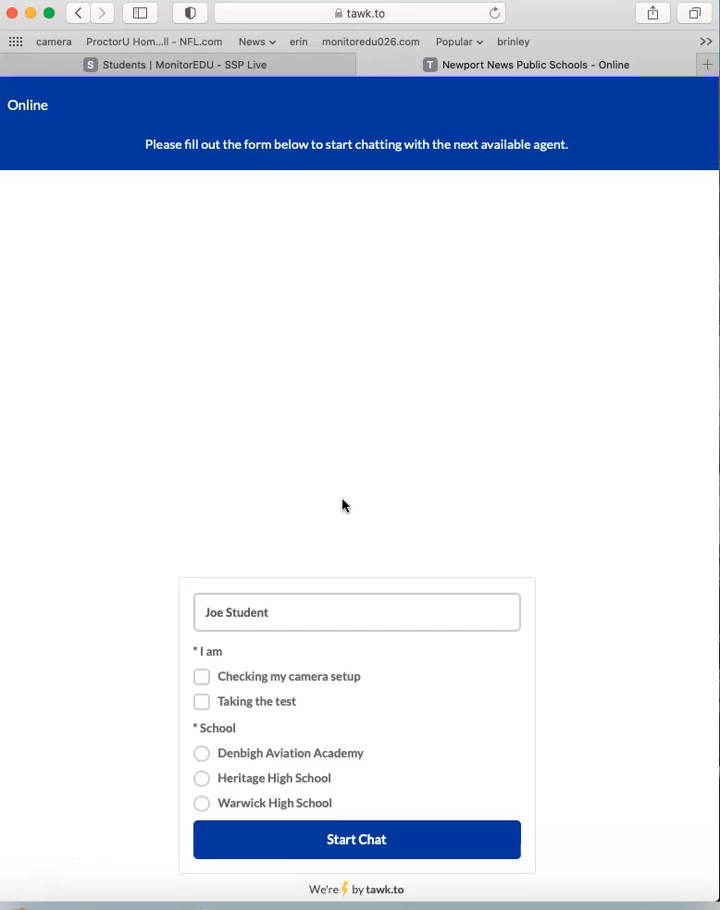
{"action": "left_click", "coordinate": [208, 612]}
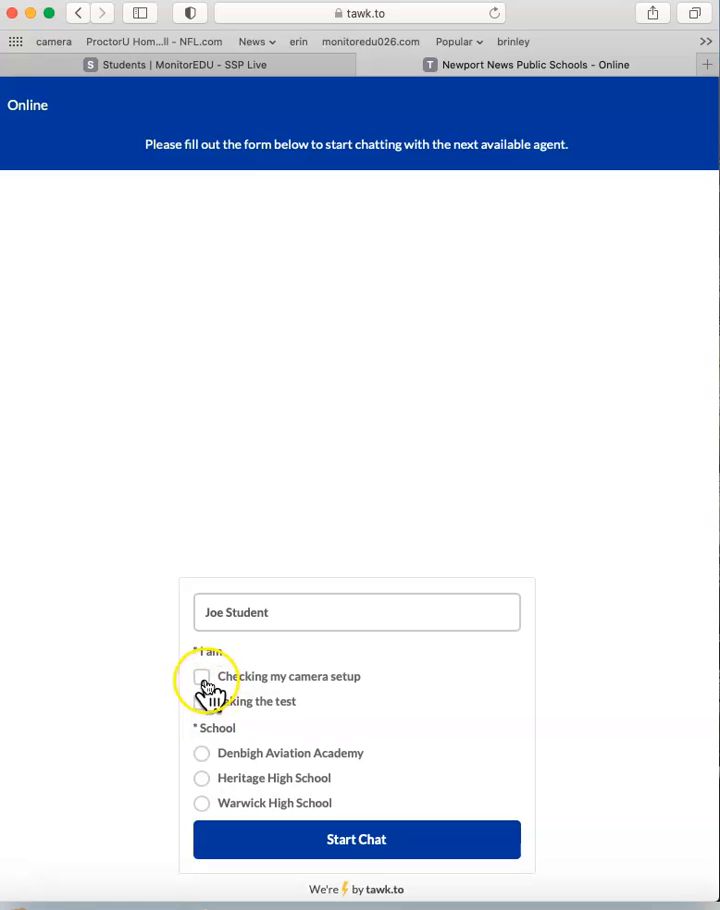
{"action": "left_click", "coordinate": [202, 676]}
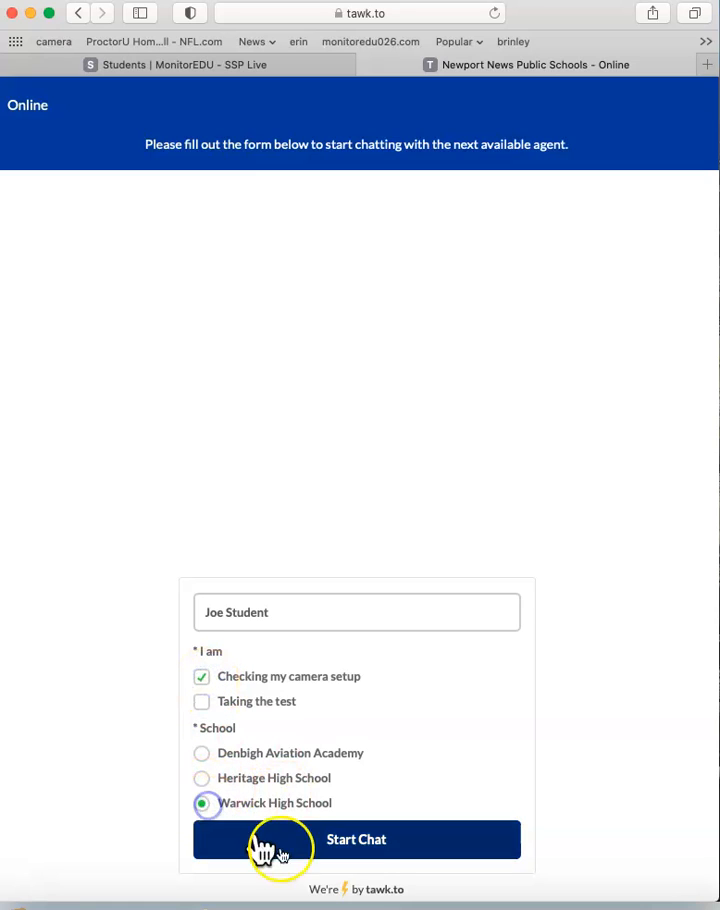
{"action": "left_click", "coordinate": [356, 840]}
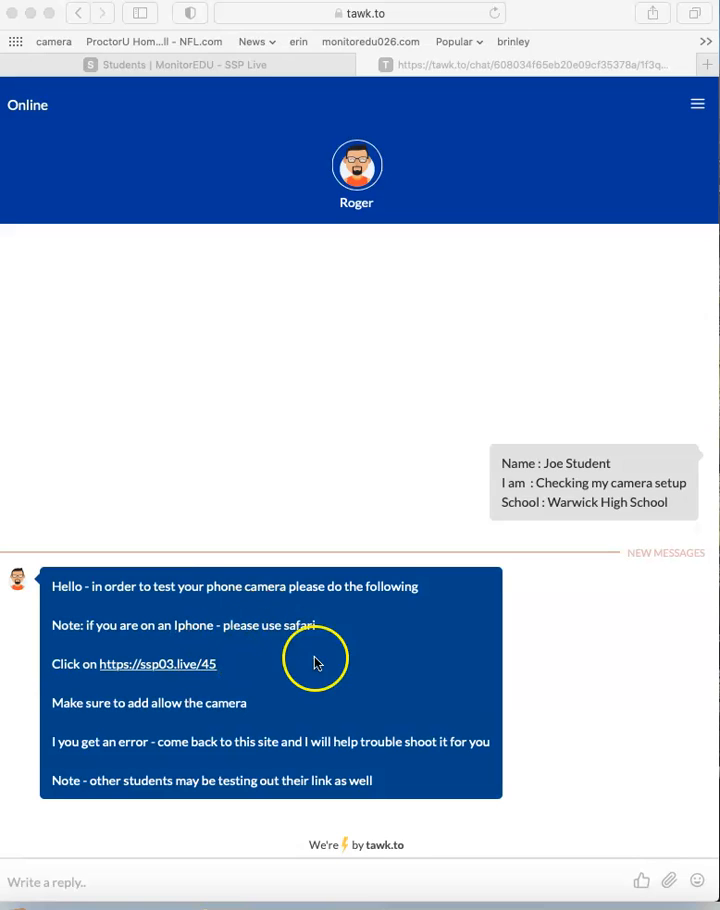
{"action": "left_click", "coordinate": [158, 664]}
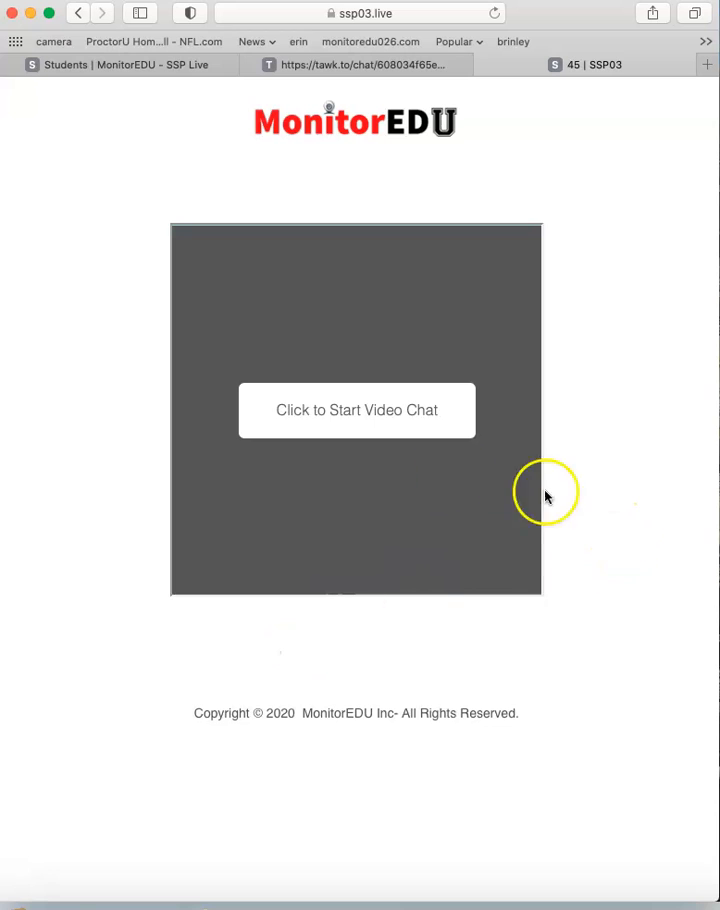
Start the SSP03 test video chat, allow camera and microphone access, then leave the meeting
{"action": "left_click", "coordinate": [356, 410]}
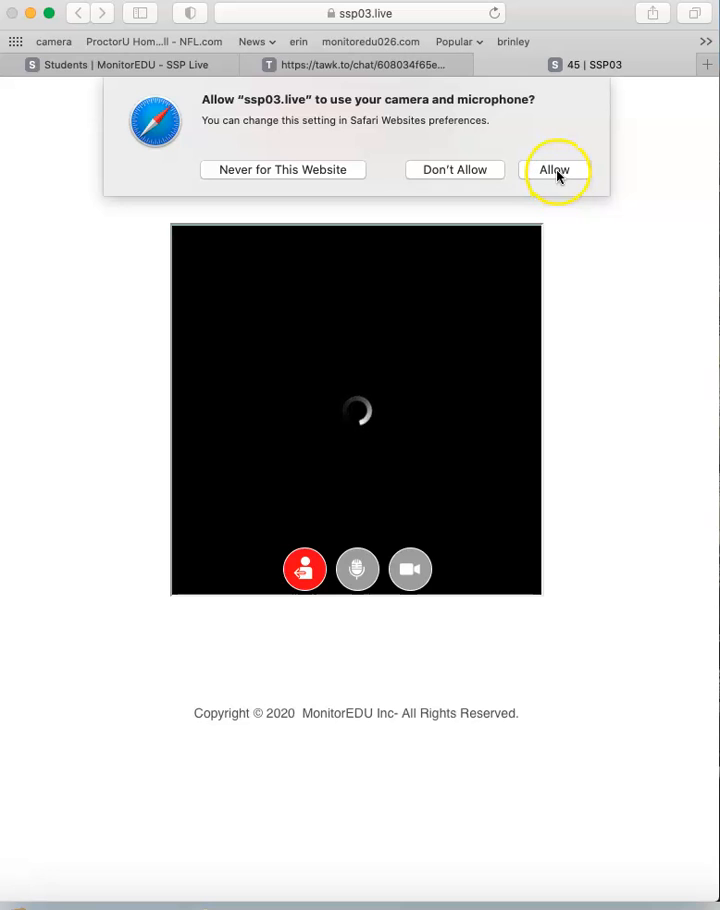
{"action": "left_click", "coordinate": [556, 168]}
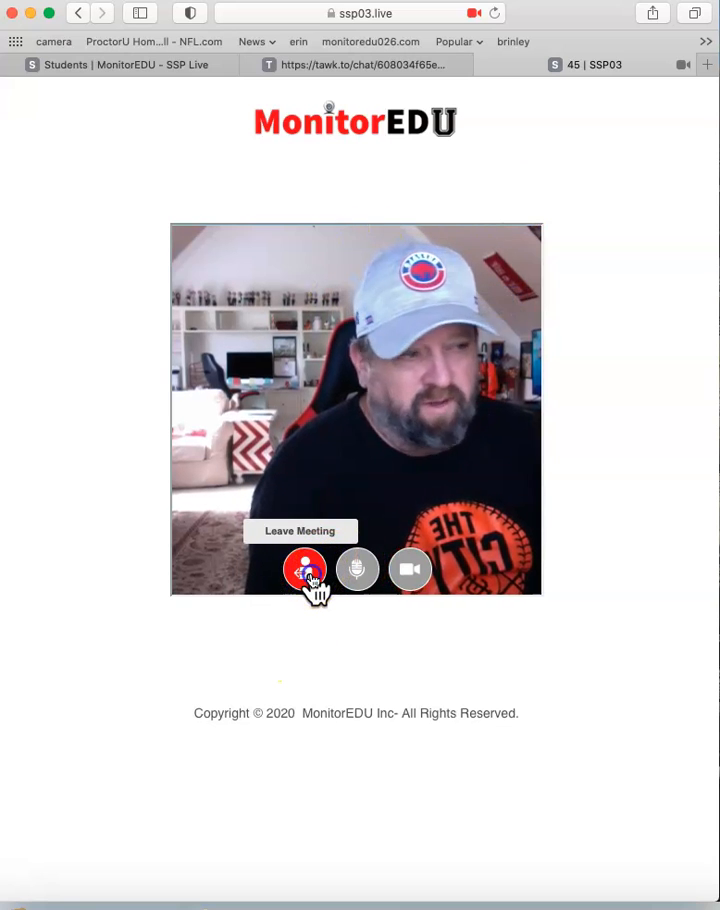
{"action": "left_click", "coordinate": [304, 568]}
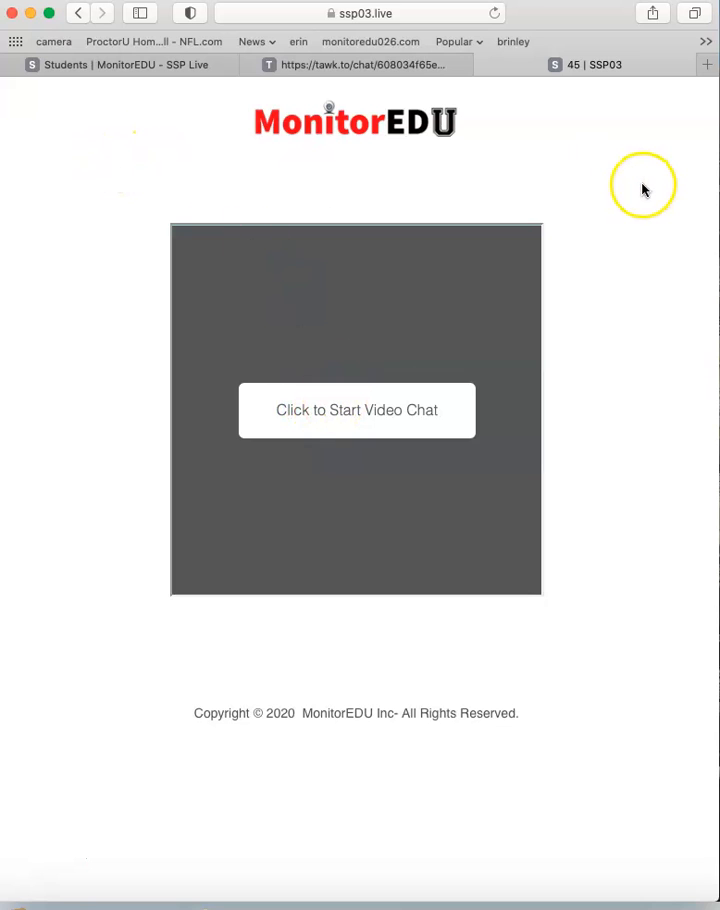
{"action": "mouse_move", "coordinate": [356, 64]}
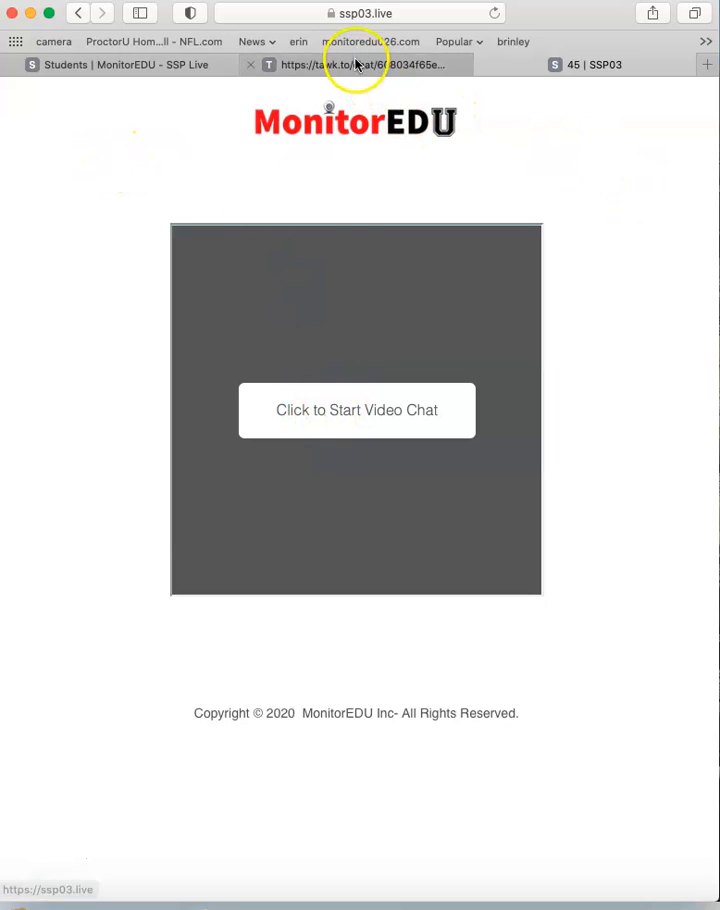
Switch back to the tawk.to chat showing the agent's camera test instructions
{"action": "left_click", "coordinate": [360, 64]}
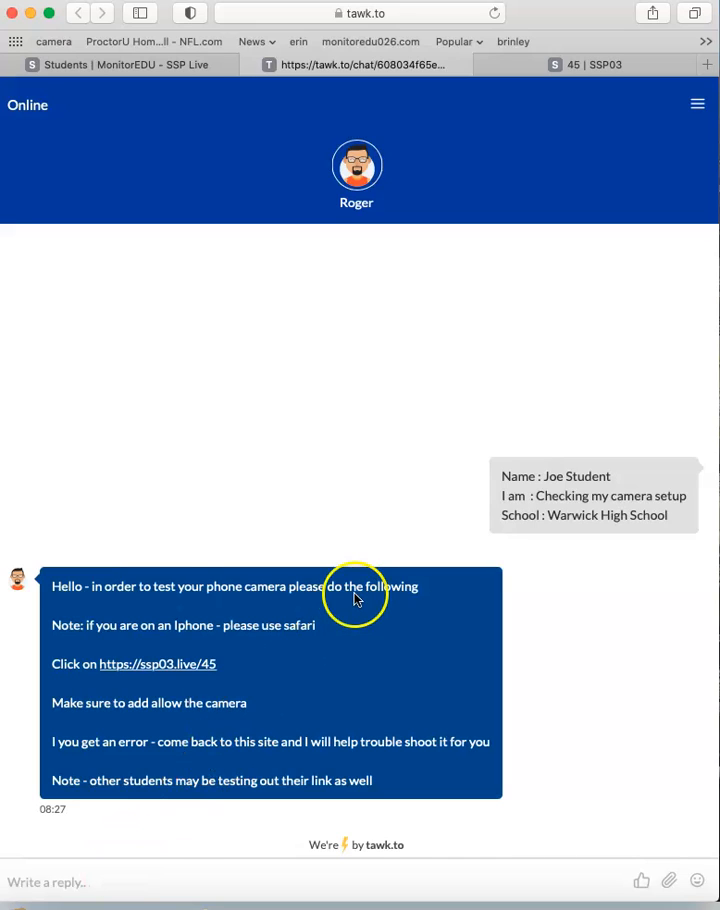
{"action": "mouse_move", "coordinate": [322, 432]}
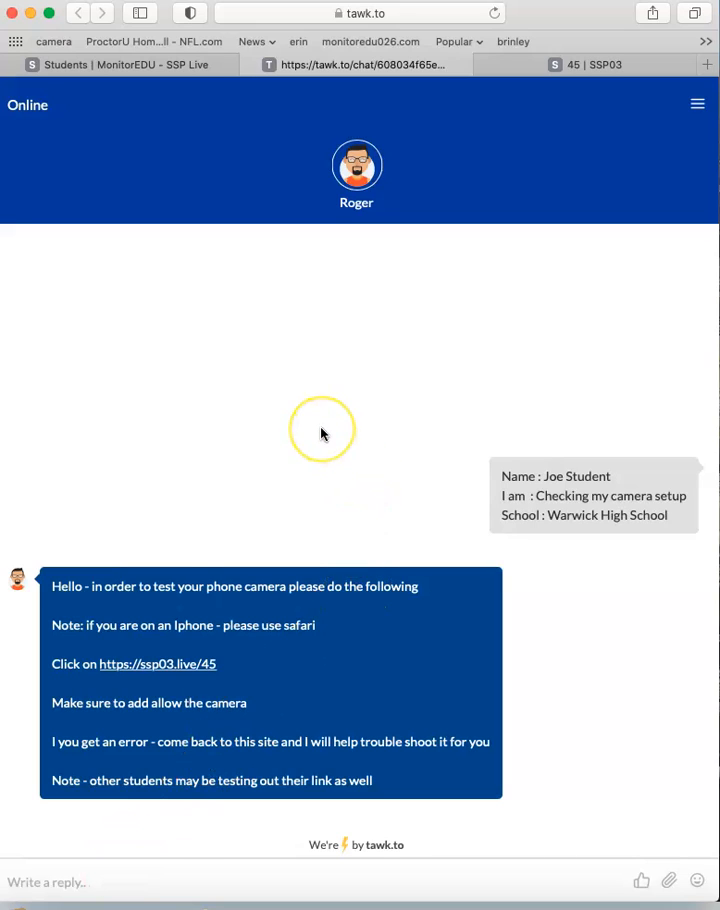